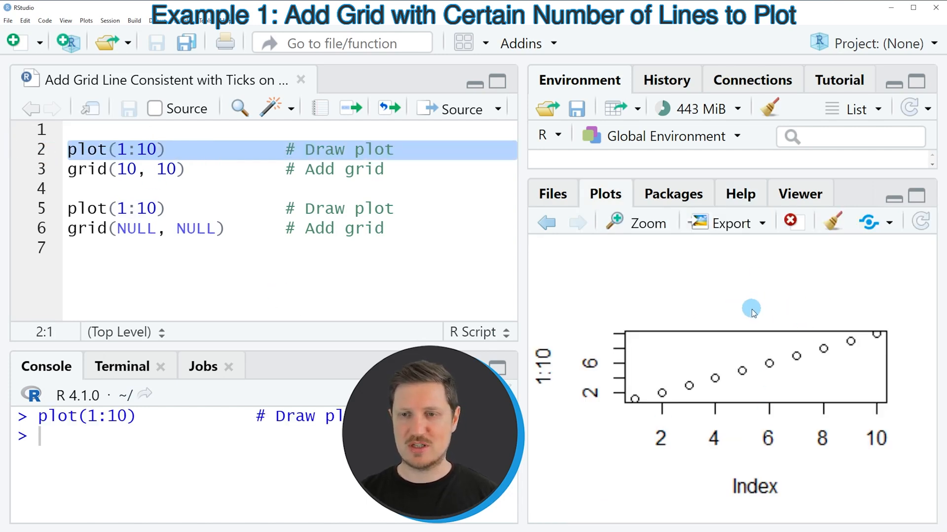
mouse_move(651, 308)
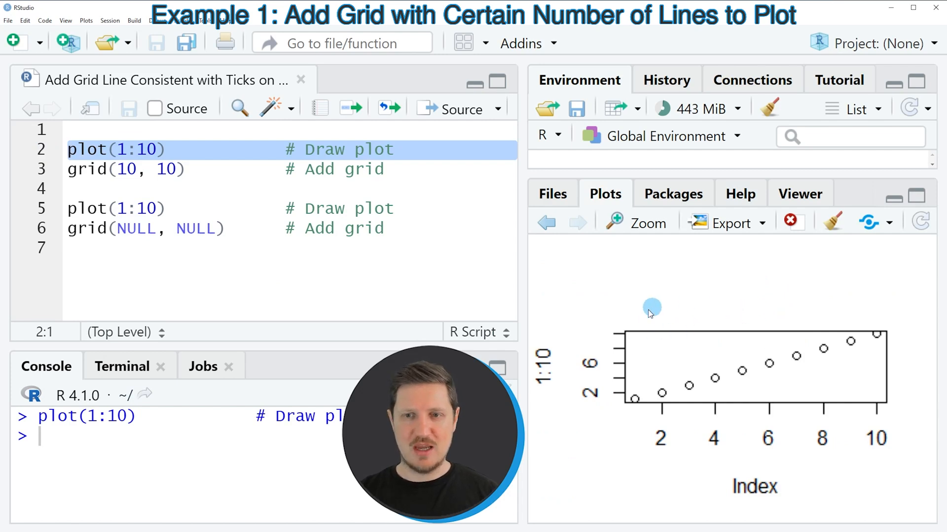
mouse_move(743, 346)
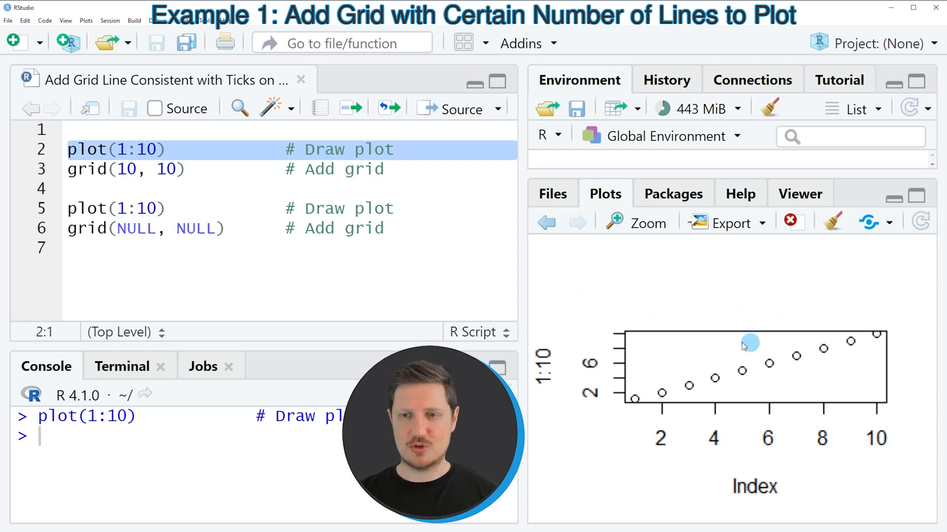
mouse_move(724, 361)
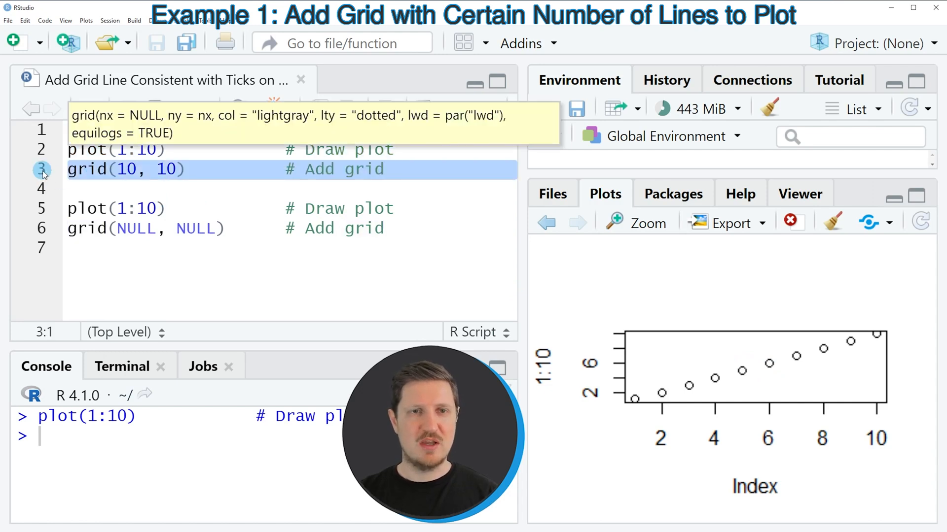
mouse_move(145, 178)
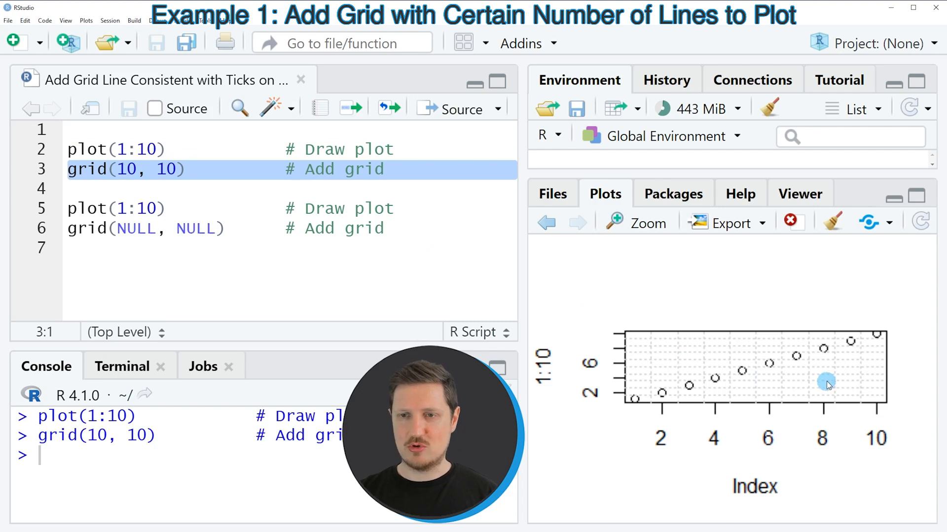
mouse_move(839, 382)
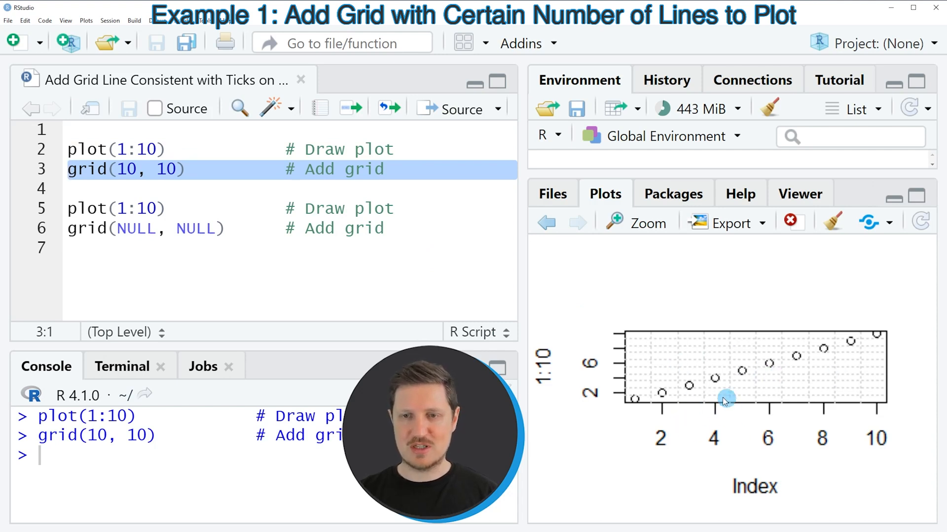
mouse_move(746, 421)
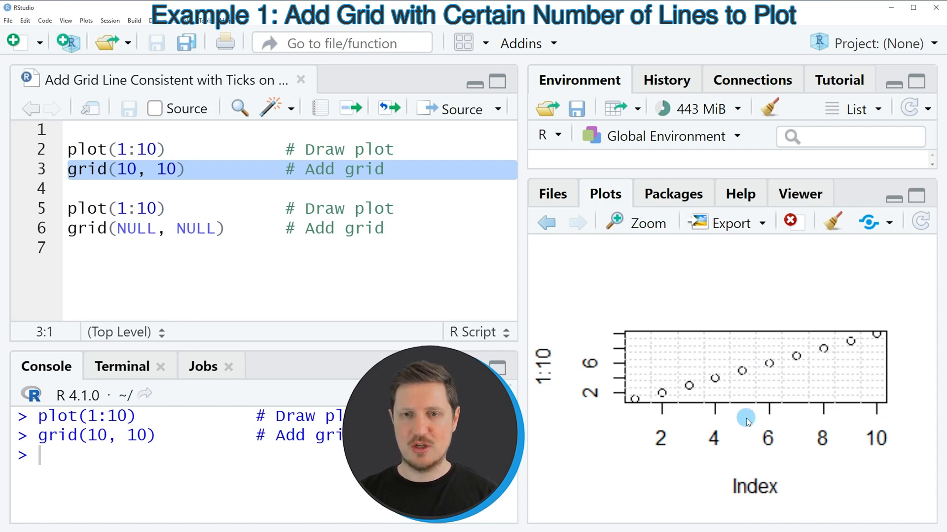
mouse_move(662, 421)
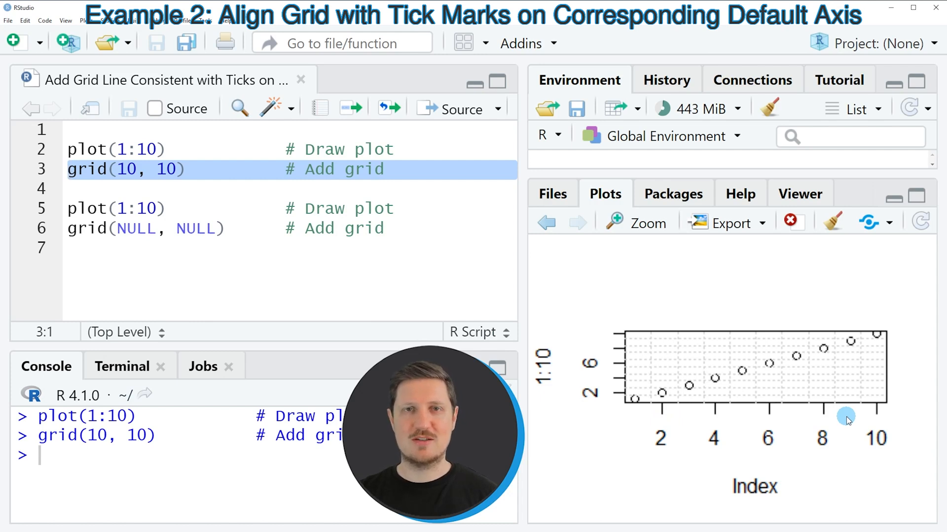
Move to the second example's code on line 6 after drawing grid(10, 10).
left_click(37, 213)
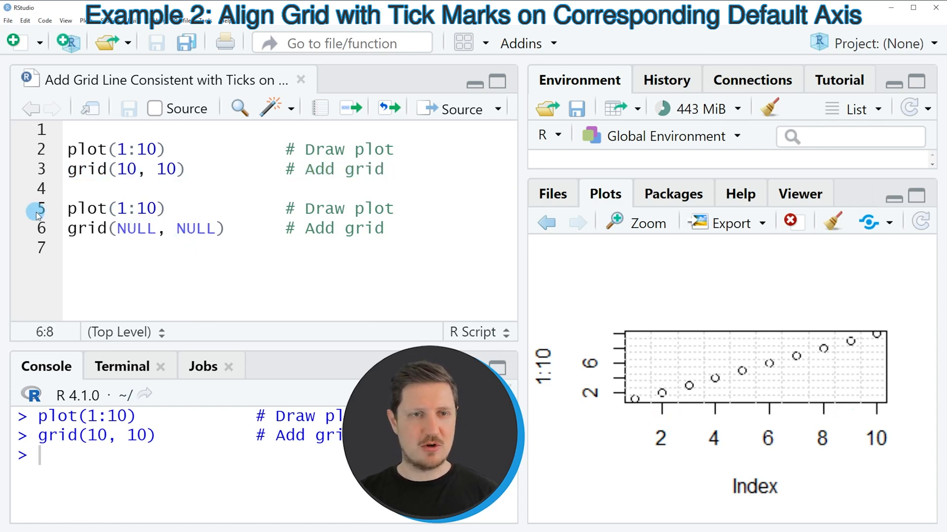
Run plot(1:10) again, then select the grid(NULL, NULL) line ready to add tick-aligned grid lines.
left_click_drag(69, 208, 223, 228)
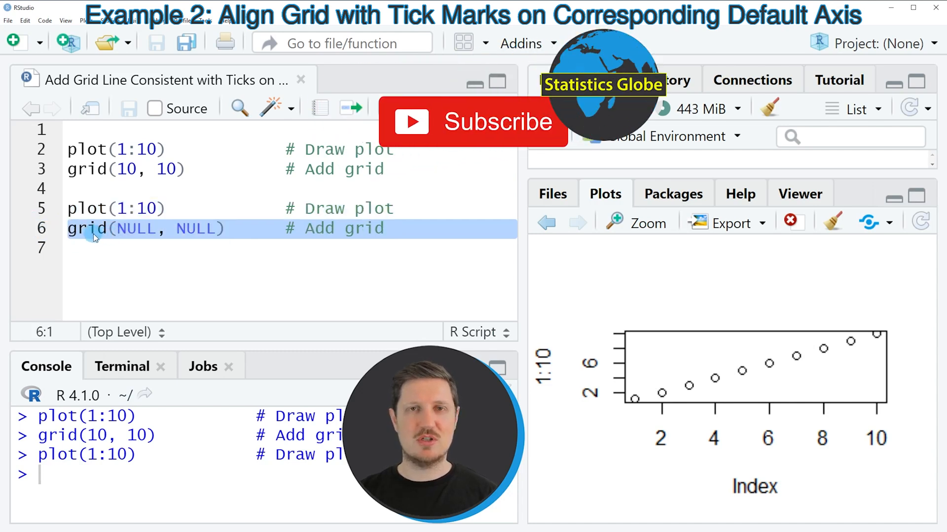
left_click(138, 229)
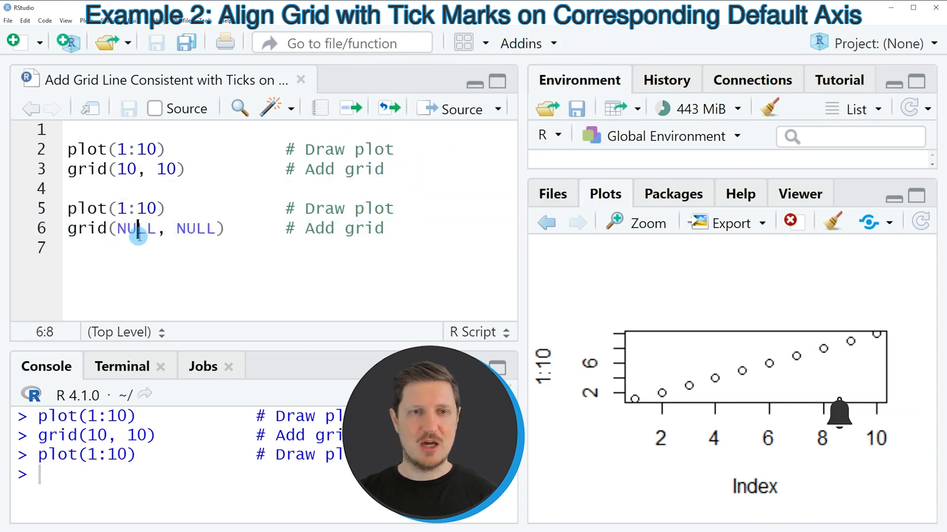
left_click_drag(138, 228, 214, 227)
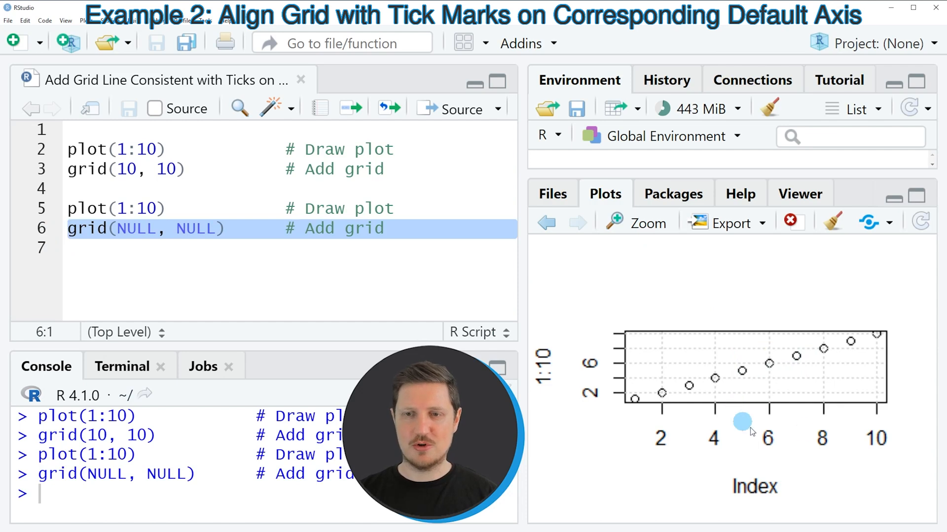
mouse_move(658, 415)
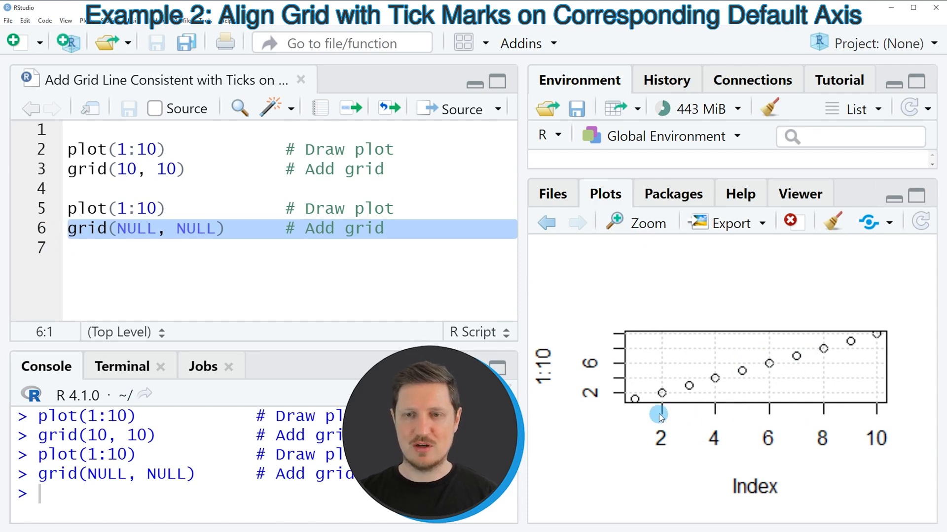
mouse_move(722, 423)
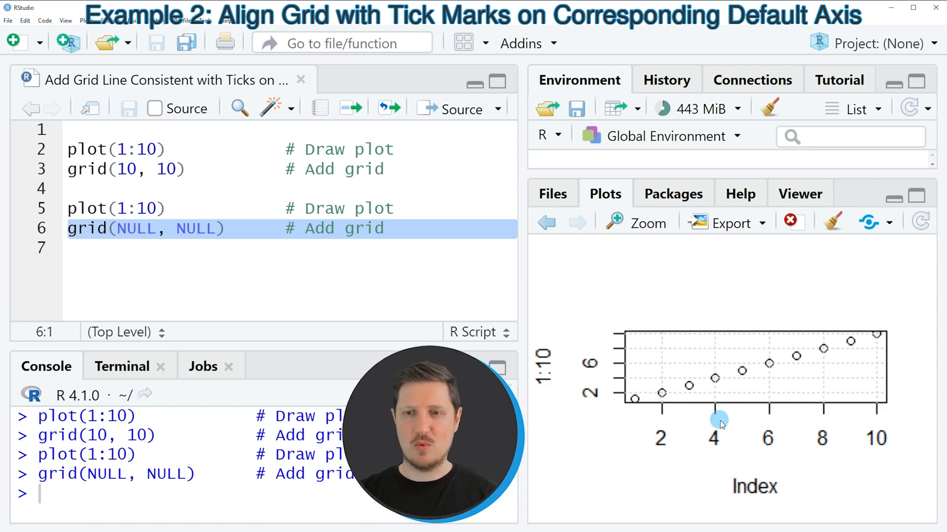
mouse_move(712, 407)
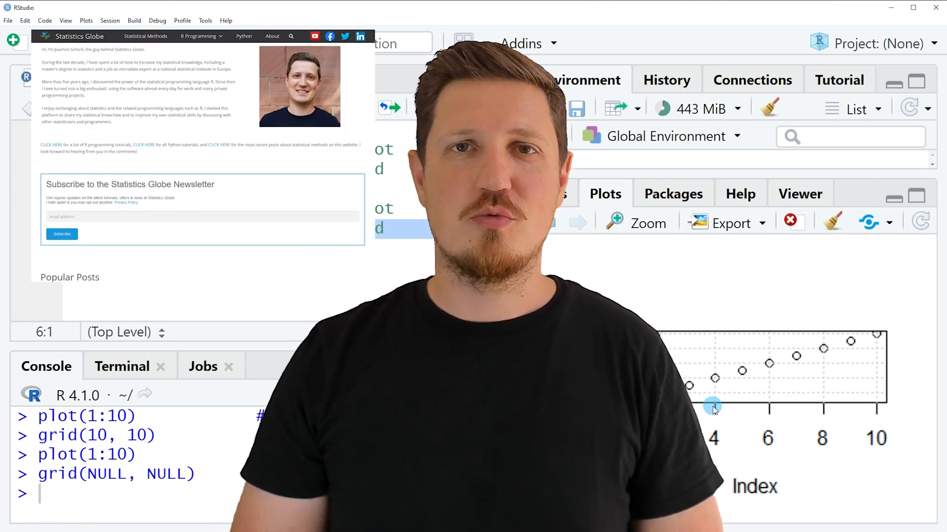
Scroll the Statistics Globe homepage past the newsletter box to the recent R tutorials.
scroll("down", 3)
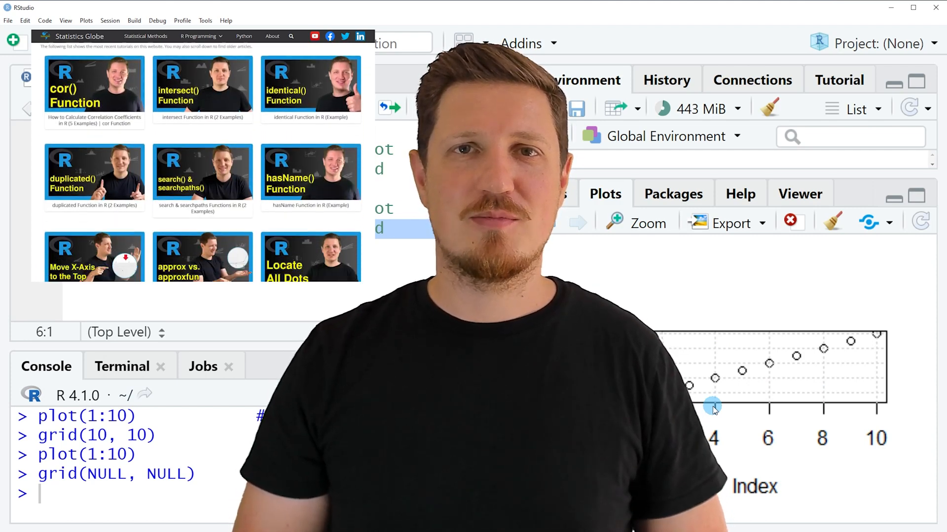
left_click(198, 37)
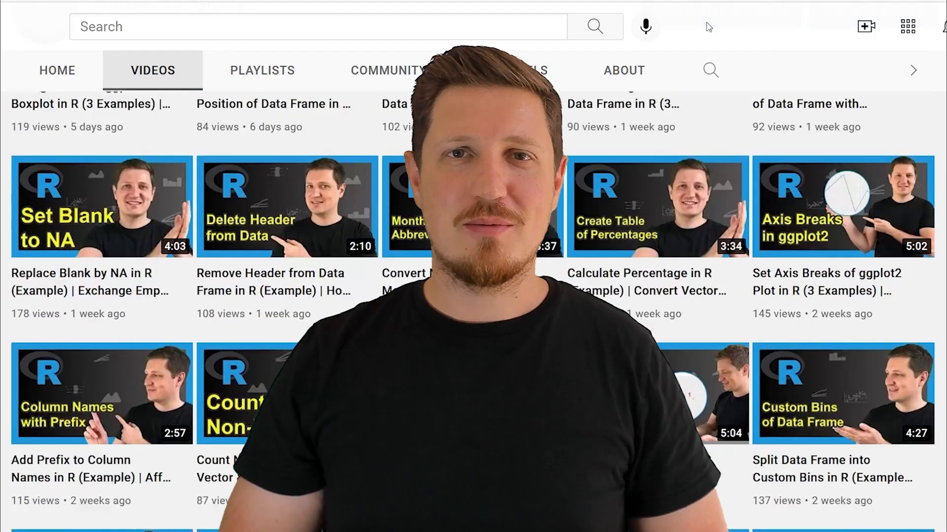
Scroll down the channel's uploads to older R tutorial videos from one to two months ago.
scroll("down", 3)
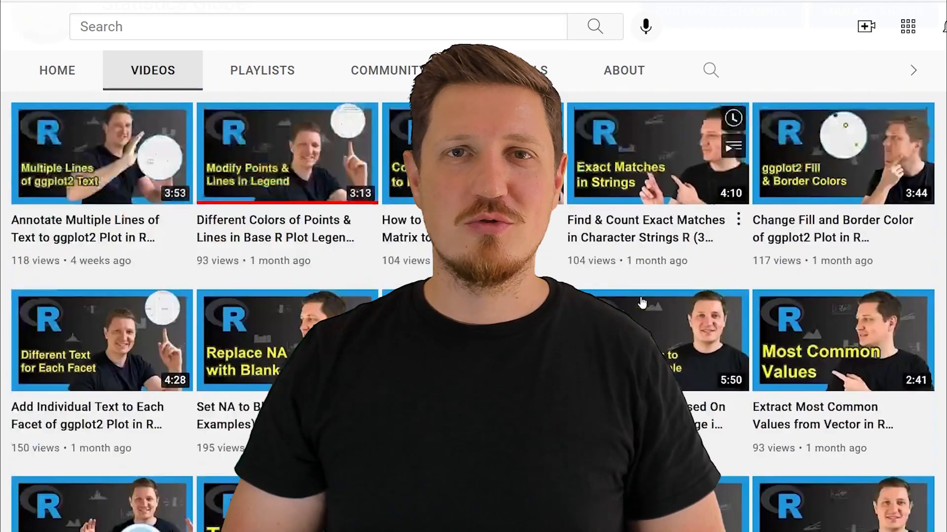
scroll("down", 3)
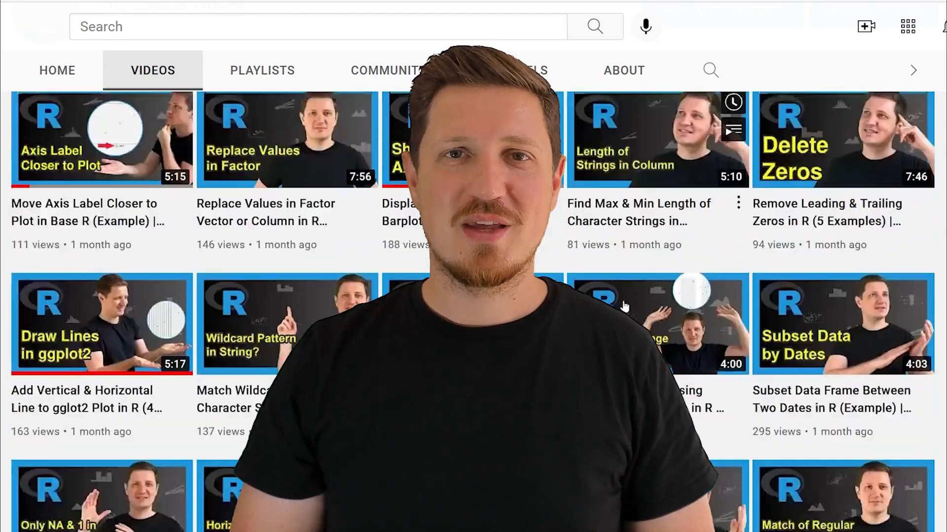
scroll("down", 3)
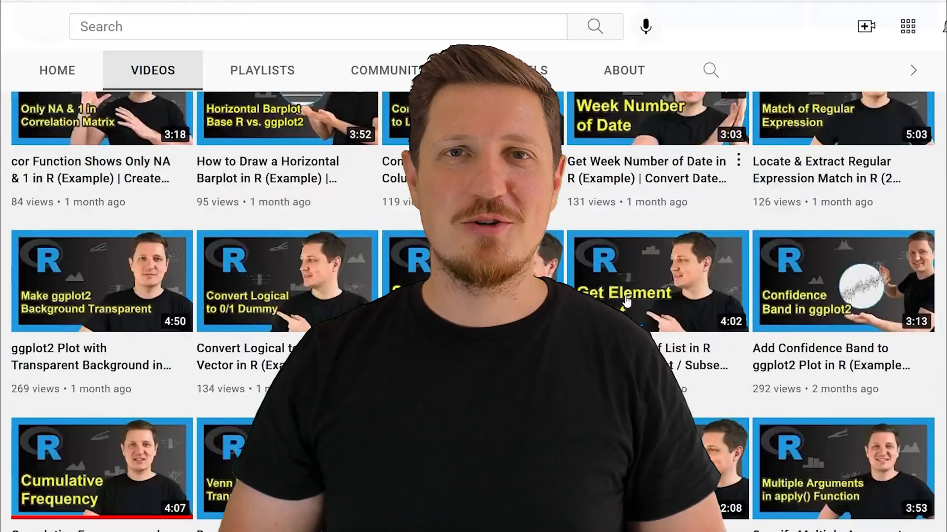